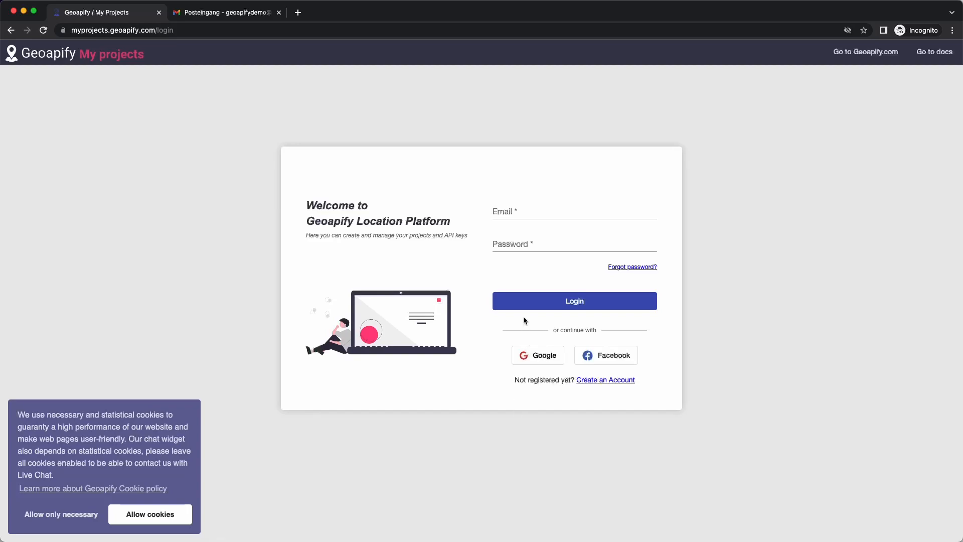
Submit the empty login form so Email and Password are flagged as required.
click(574, 212)
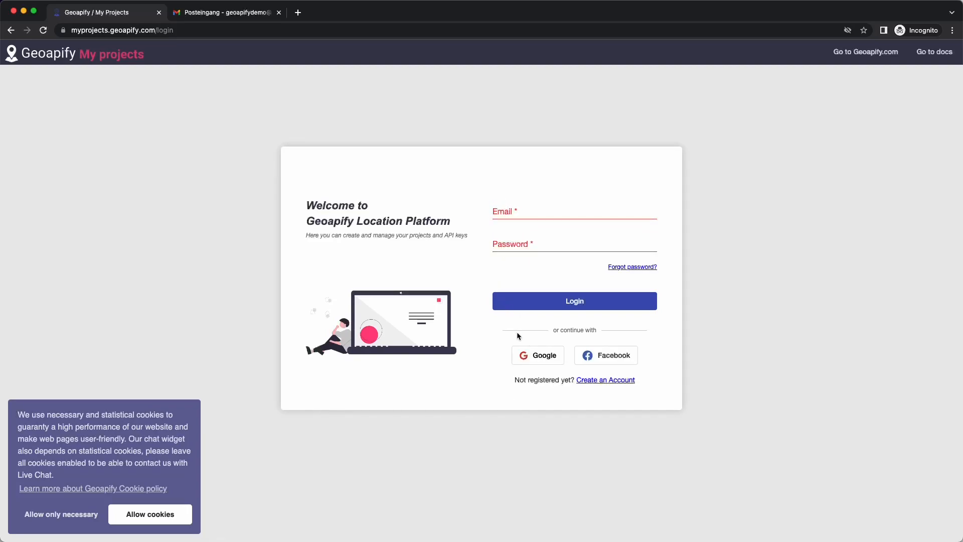
mouse_move(537, 355)
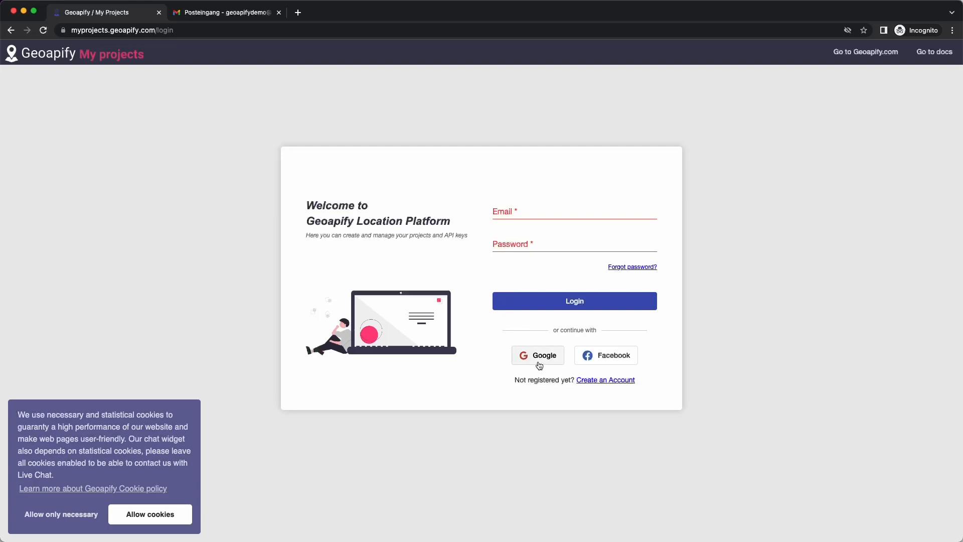
mouse_move(604, 364)
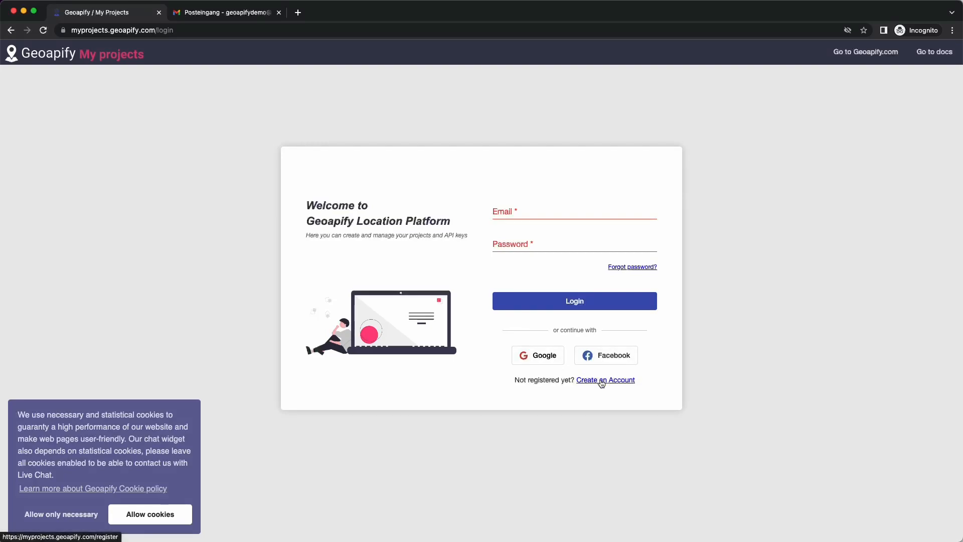
Start 'Create an Account' and enter the email, password and matching confirmation.
click(605, 379)
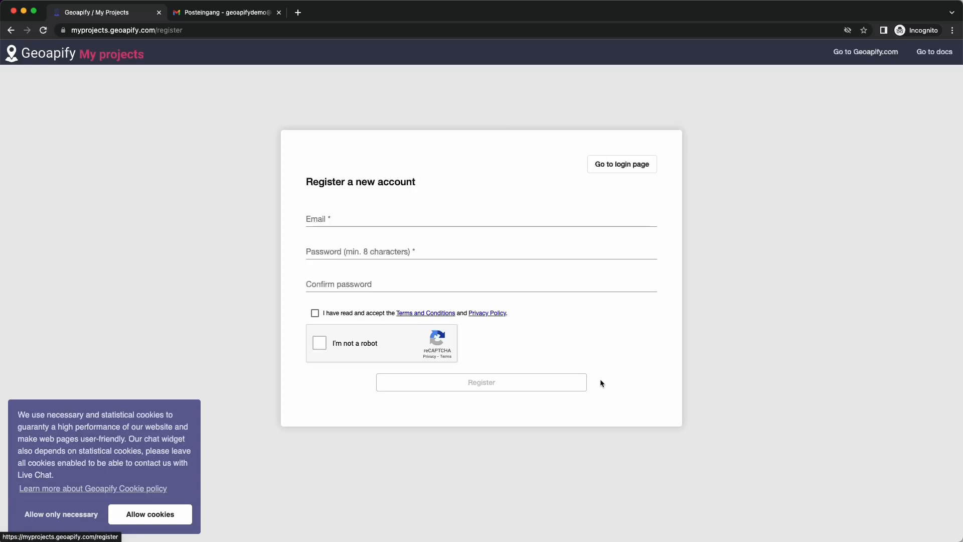
mouse_move(382, 211)
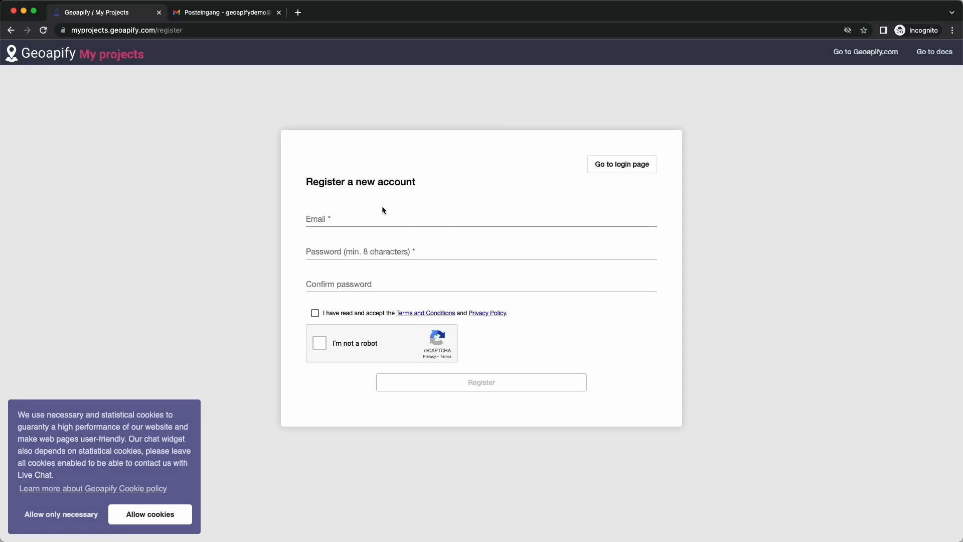
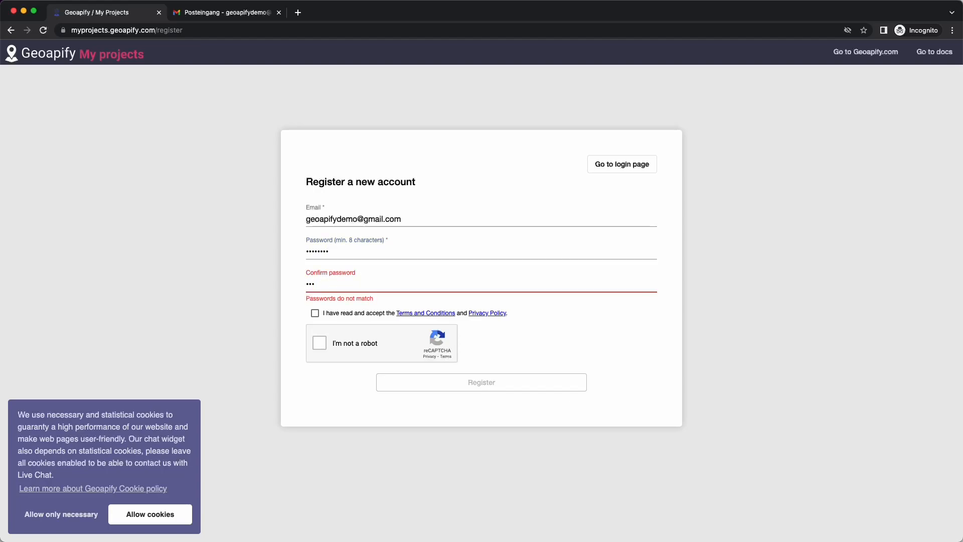
text(•••••)
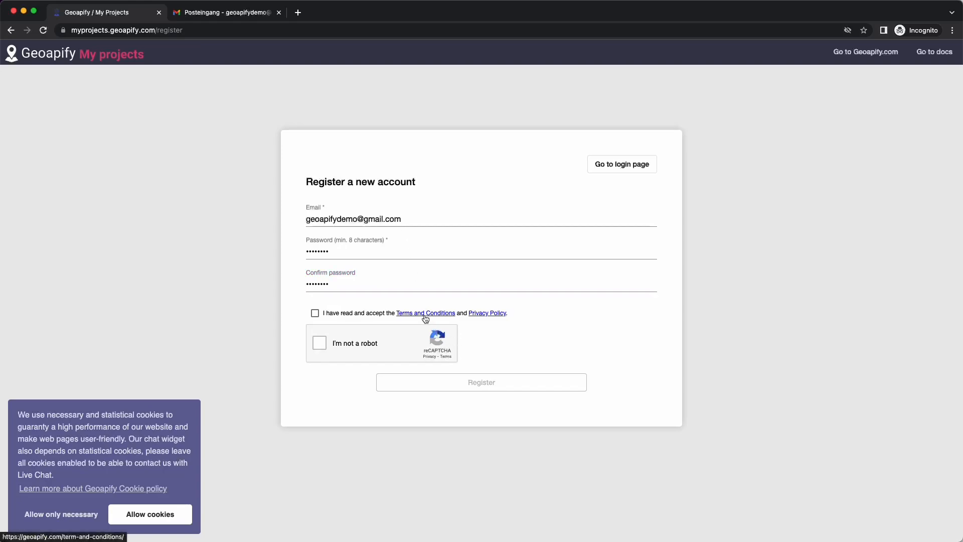
mouse_move(374, 330)
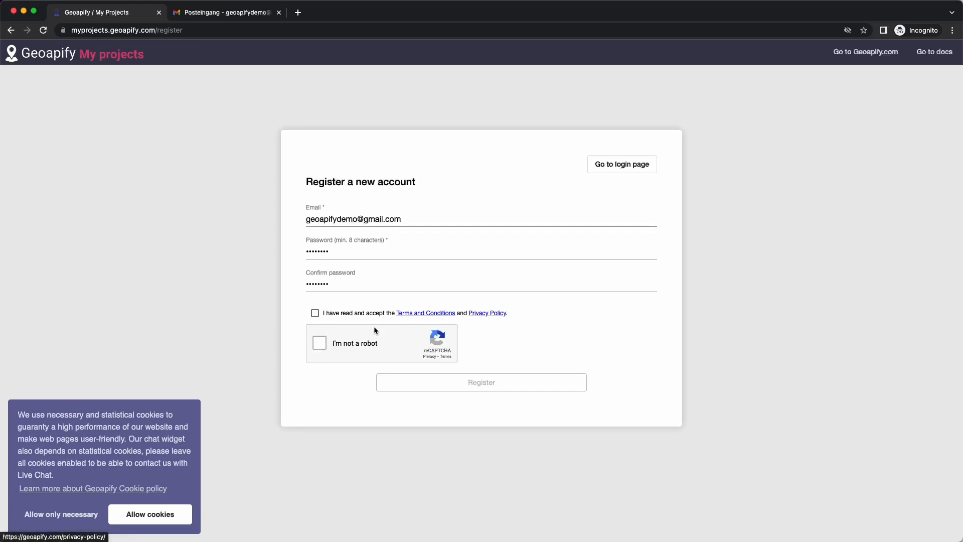
Accept the Terms and Privacy Policy and pass the 'I'm not a robot' motorcycle image check.
click(315, 313)
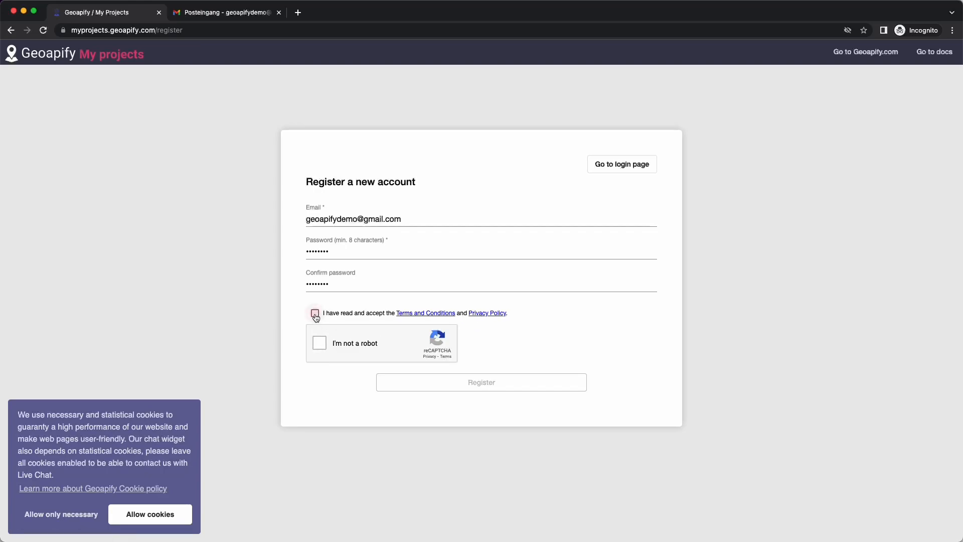
click(314, 313)
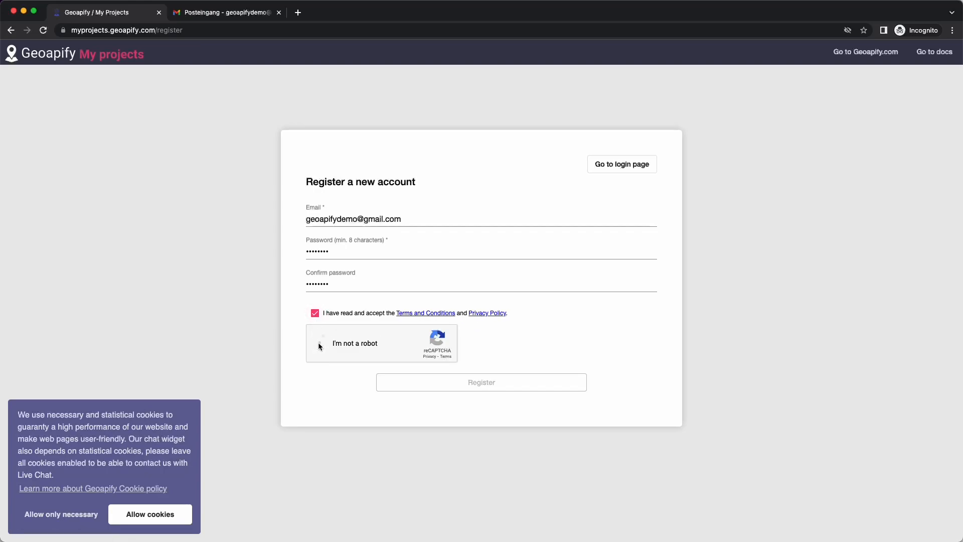
click(319, 343)
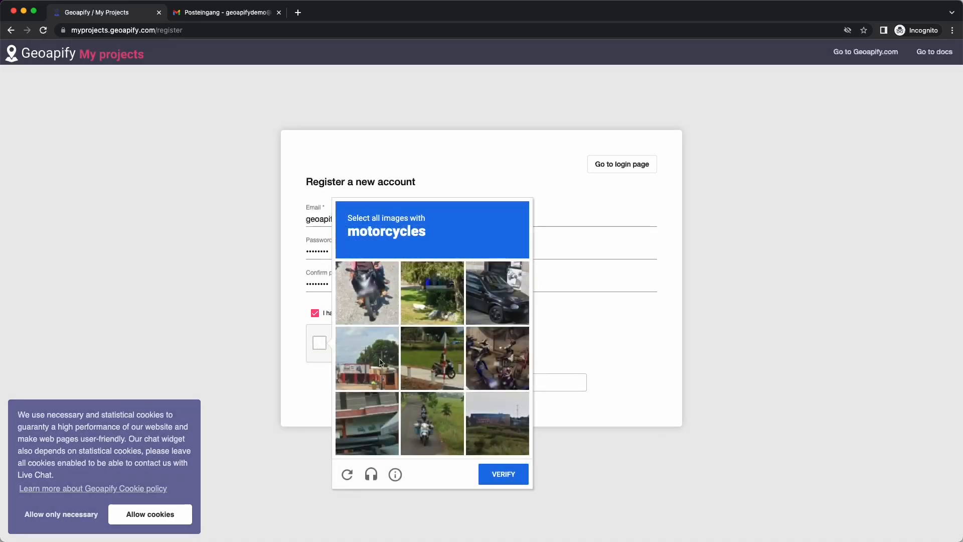
click(431, 422)
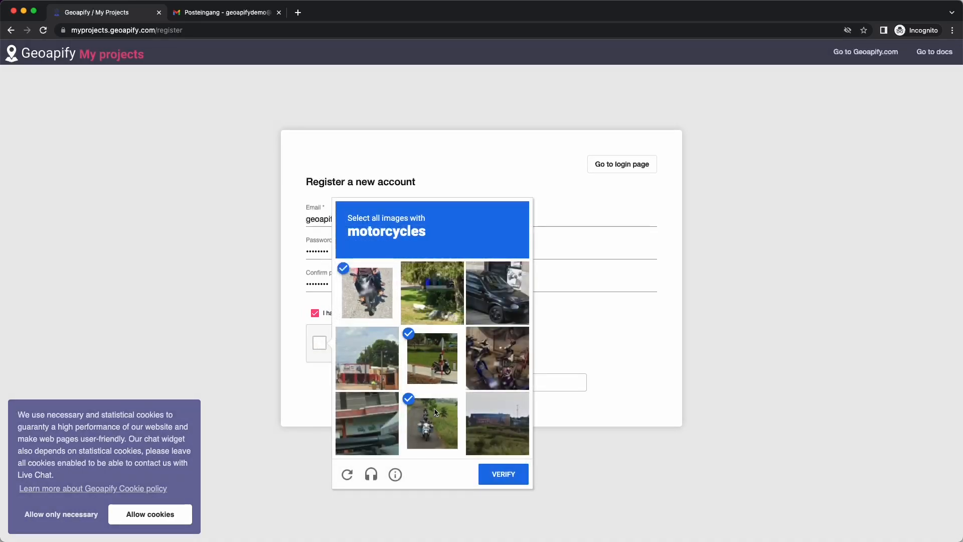
click(497, 357)
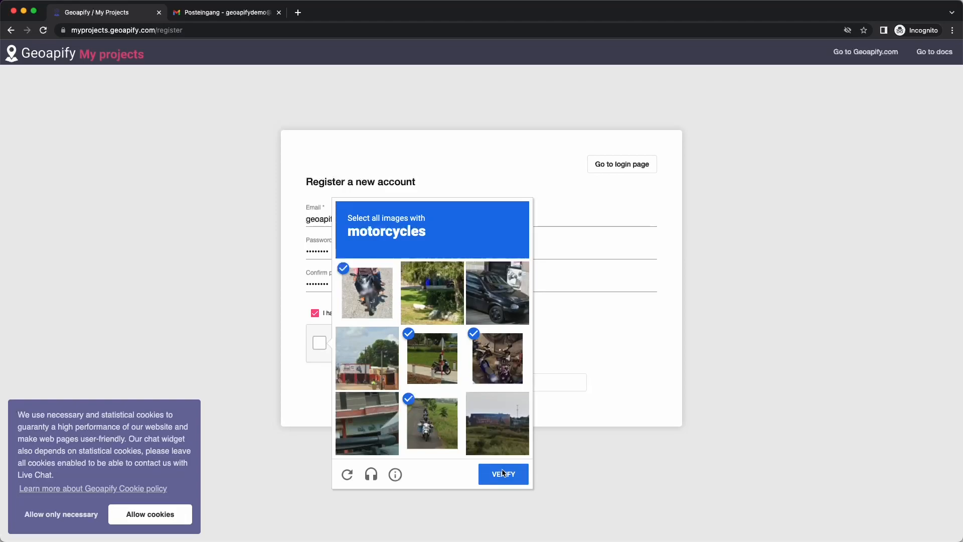
click(502, 473)
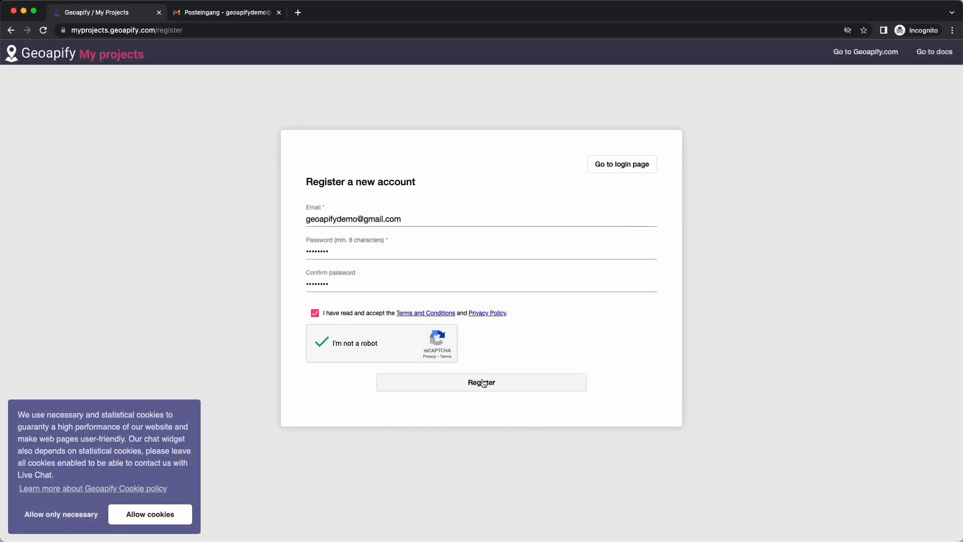
Register the new account.
click(480, 382)
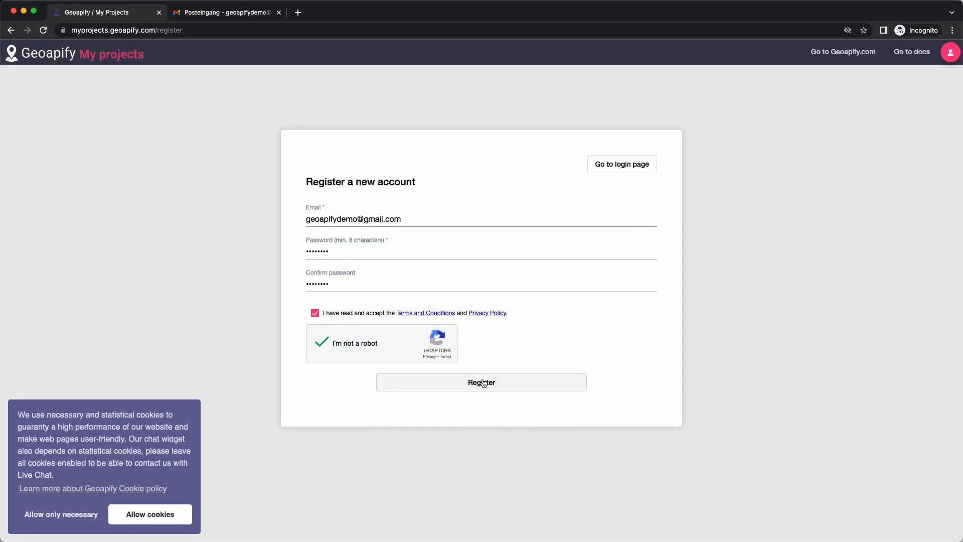
Land on the Projects welcome page with the 'Verify your email' notice and go to the mailbox.
click(480, 382)
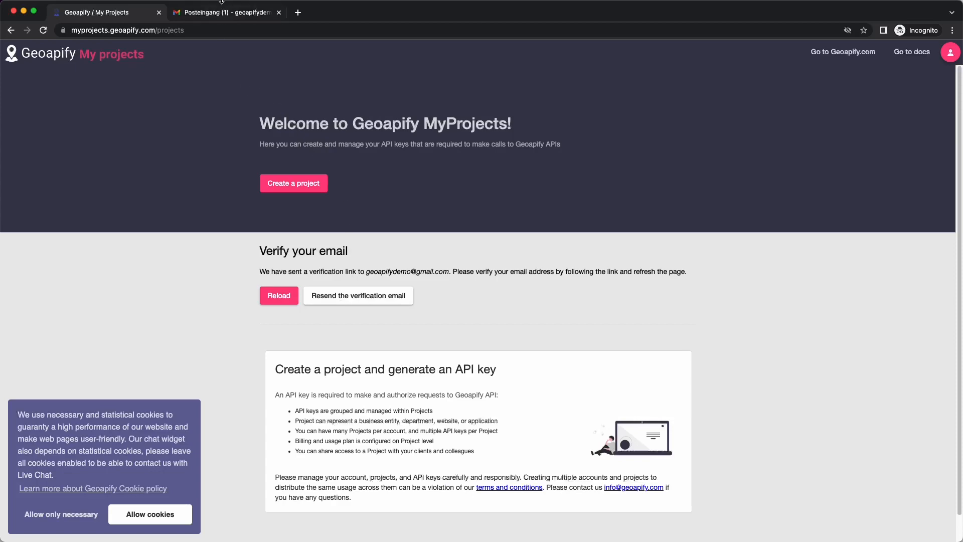
click(226, 12)
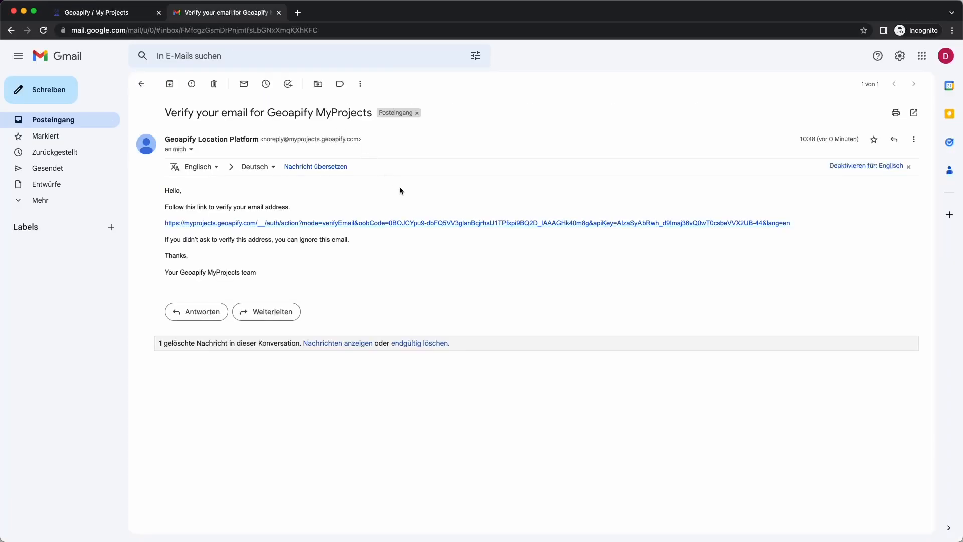
Follow the verification link in the Gmail message and close the confirmation page.
click(478, 222)
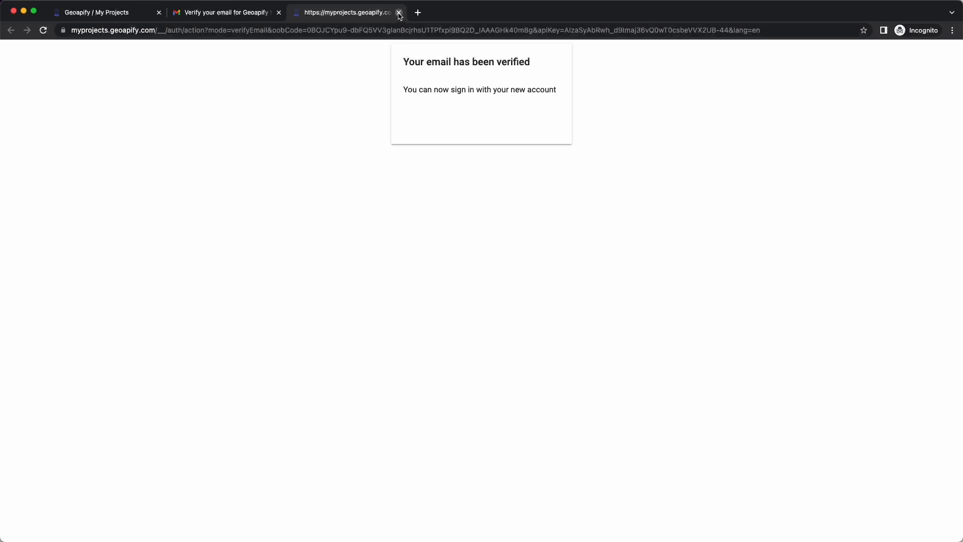
click(398, 12)
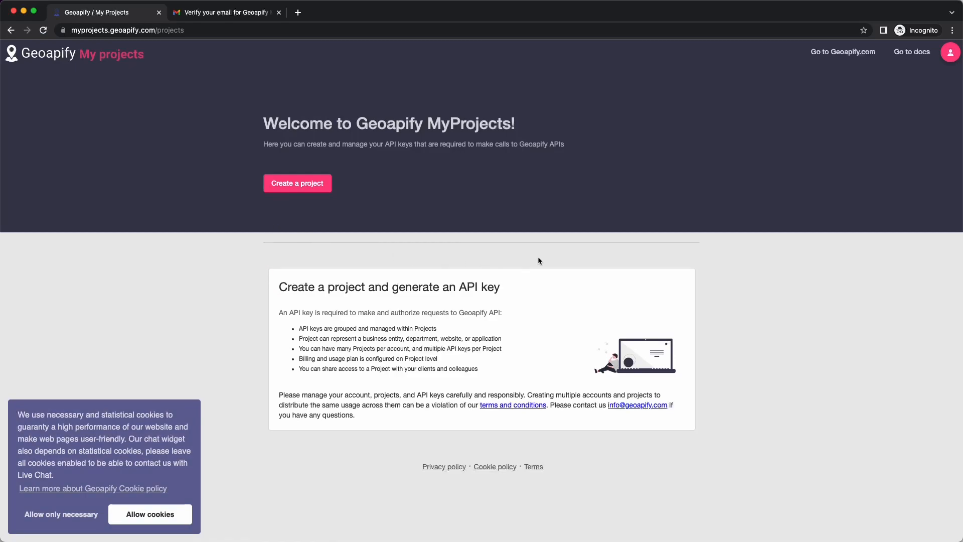
mouse_move(317, 259)
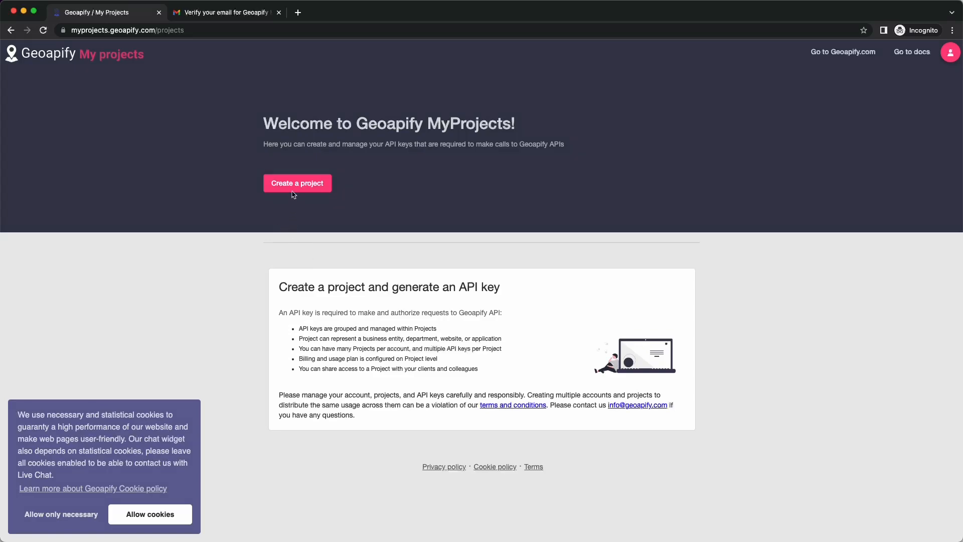
mouse_move(297, 194)
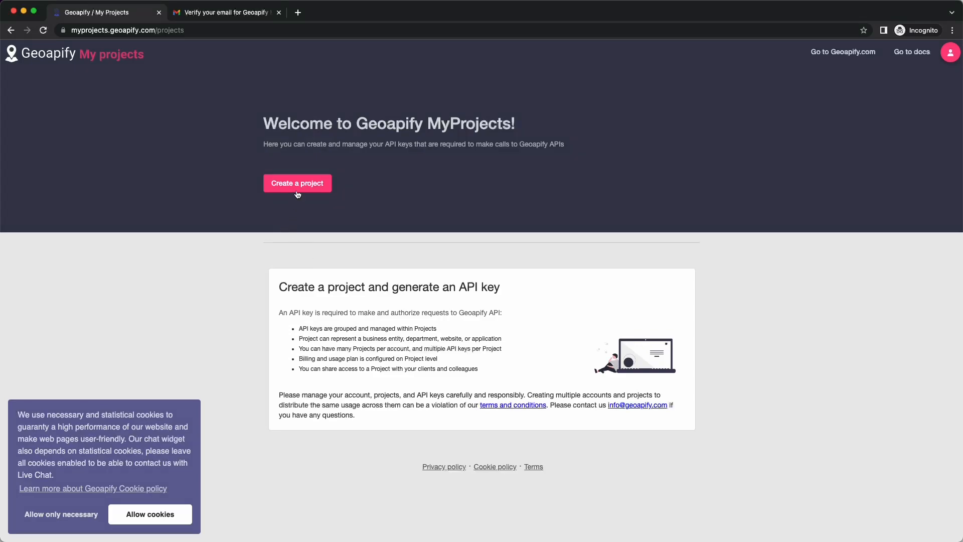
mouse_move(409, 274)
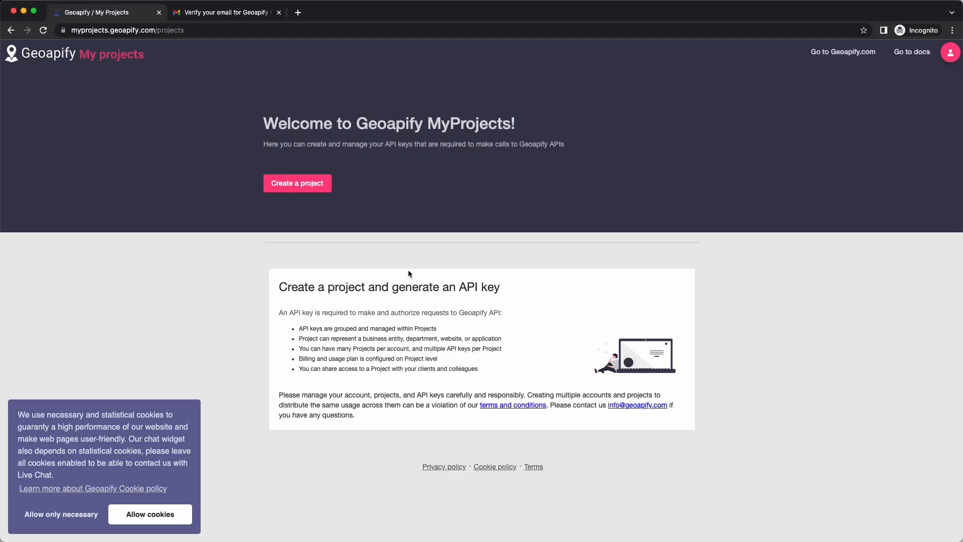
mouse_move(842, 51)
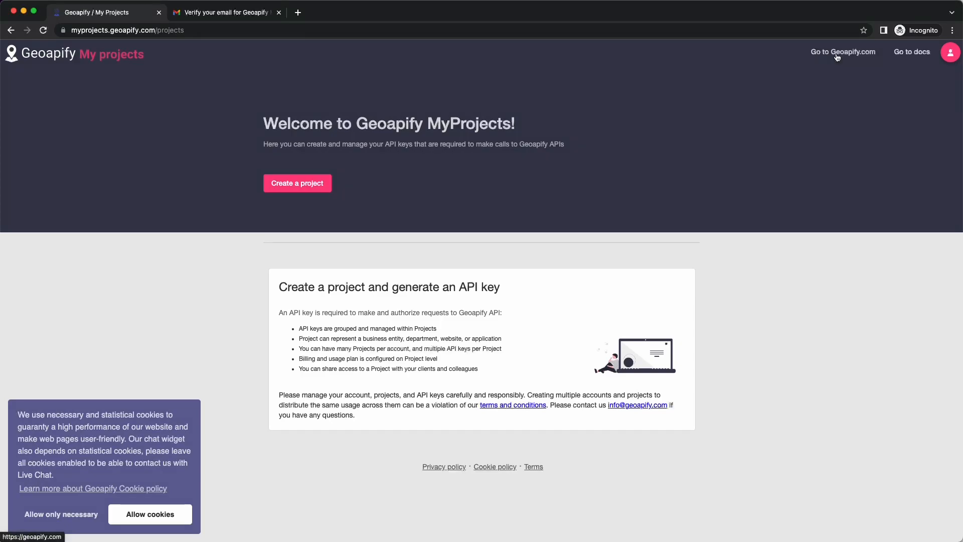
mouse_move(911, 51)
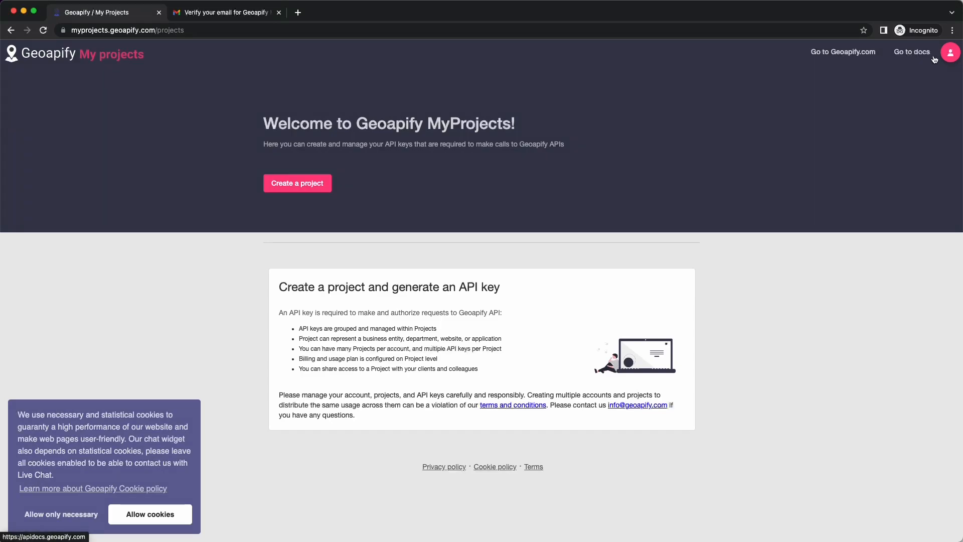
Allow all cookies so the banner disappears and the 'Have questions?' chat widget loads.
click(949, 52)
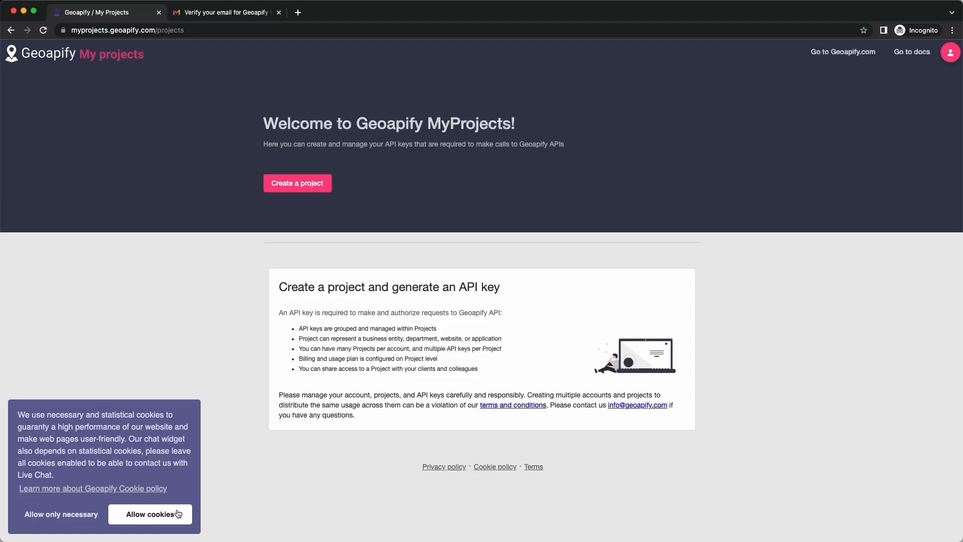
click(149, 514)
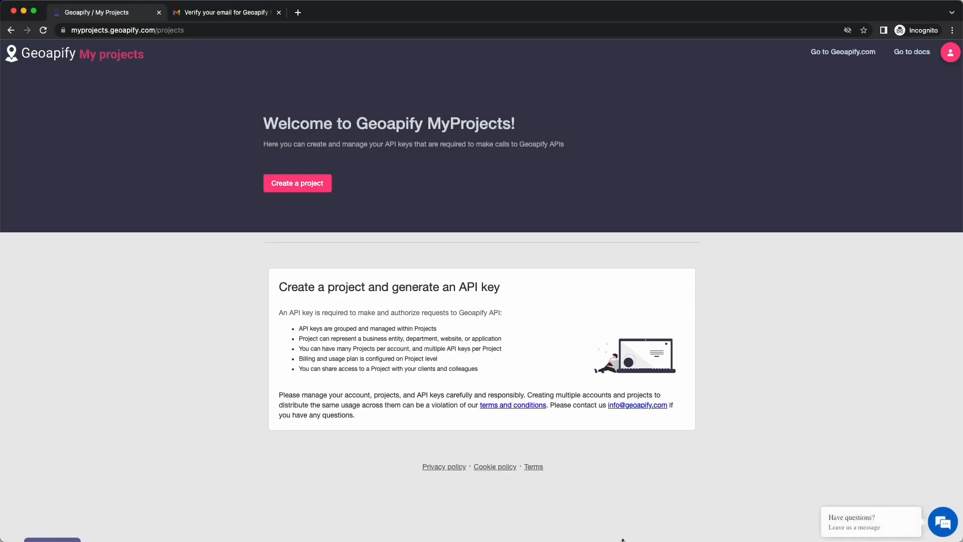